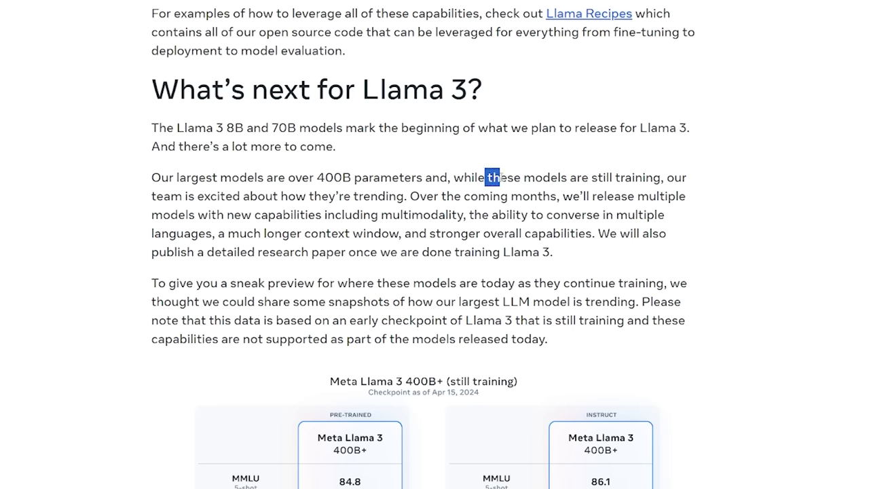
# Highlight the sentence about the larger 400B+ Llama 3 models still training
pyautogui.moveTo(492, 176); pyautogui.dragTo(660, 177)
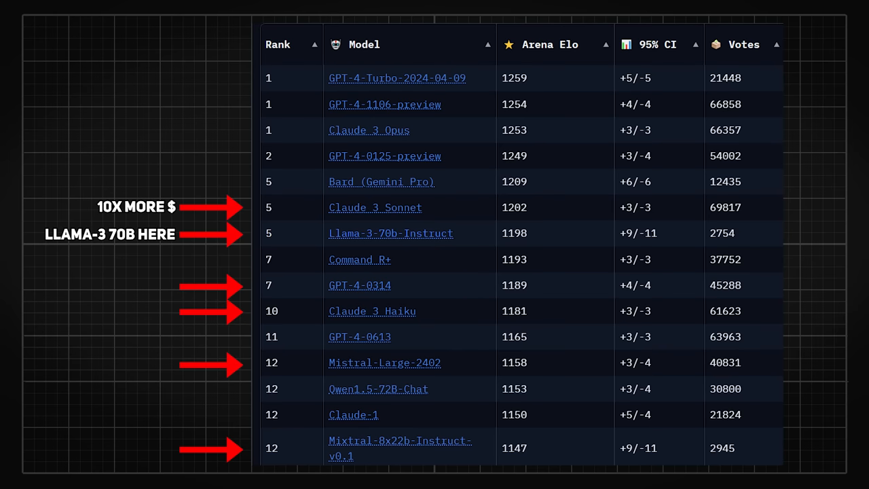
# Switch the Chatbot Arena leaderboard category from Overall to English
pyautogui.click(434, 100)
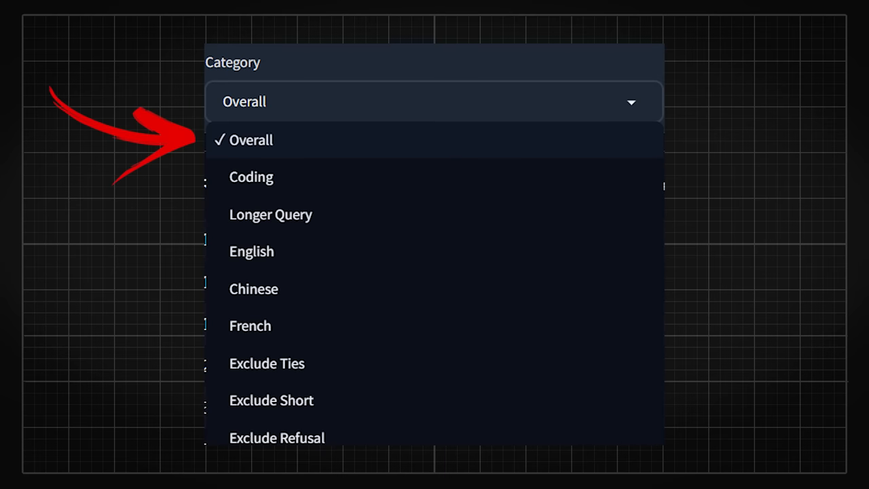
pyautogui.click(251, 250)
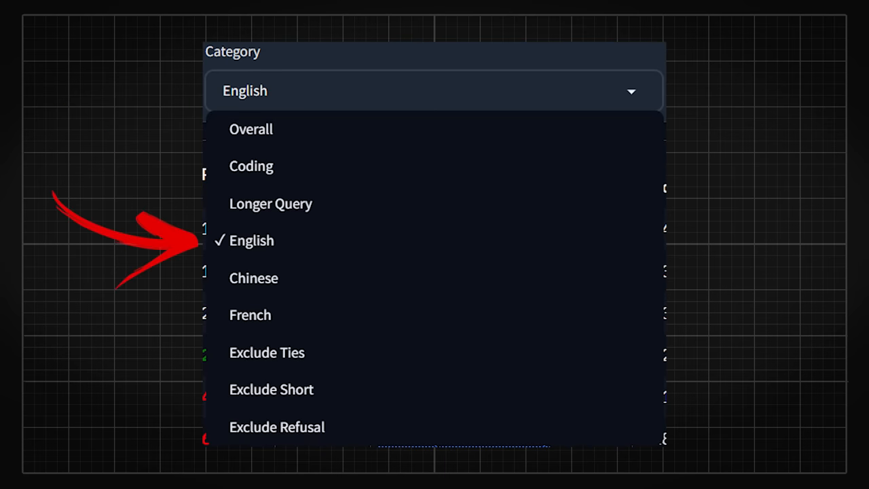
pyautogui.click(251, 240)
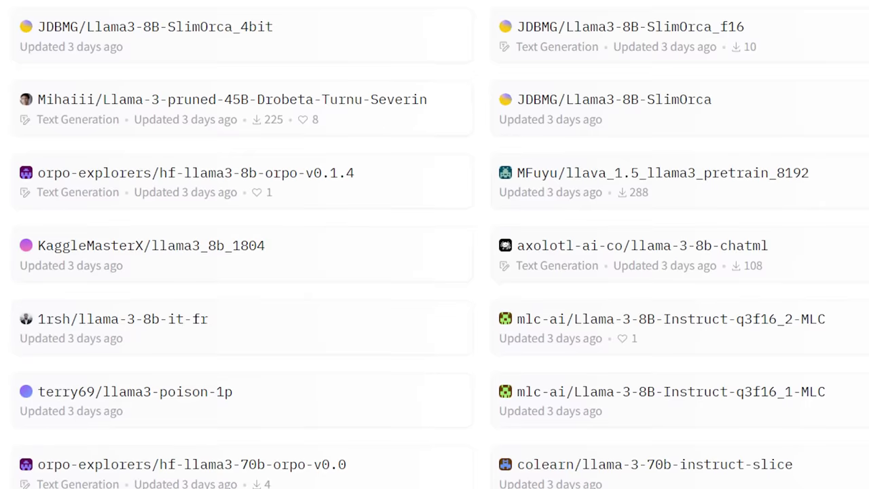
# Scroll down the Hugging Face models page listing community Llama 3 repositories
pyautogui.scroll(-3)
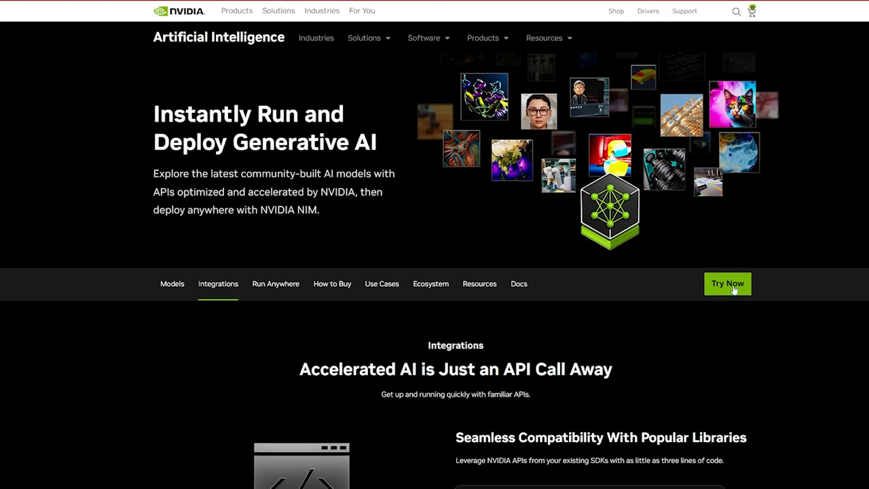
# Try the llama3-70b playground via Try Now and enter the question "who is"
pyautogui.click(728, 284)
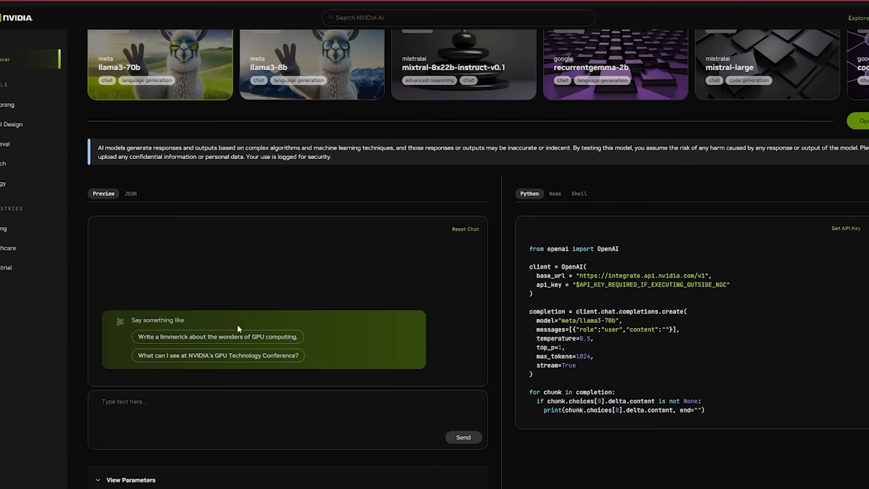
pyautogui.write('who is')
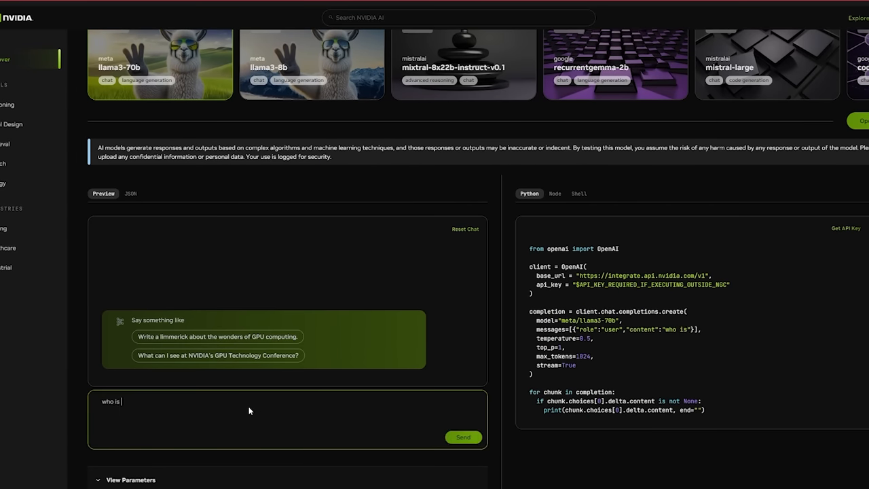
pyautogui.click(464, 438)
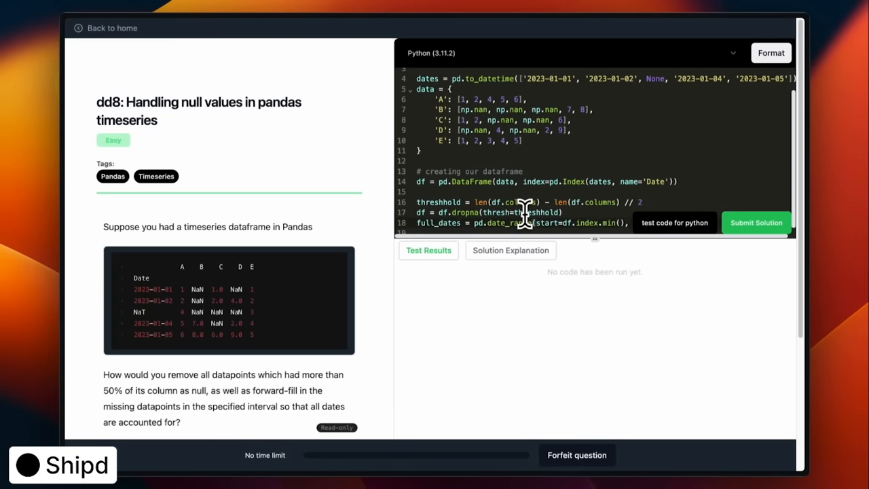
# Test and submit the SQL query solution for the Longest album problem
pyautogui.click(106, 27)
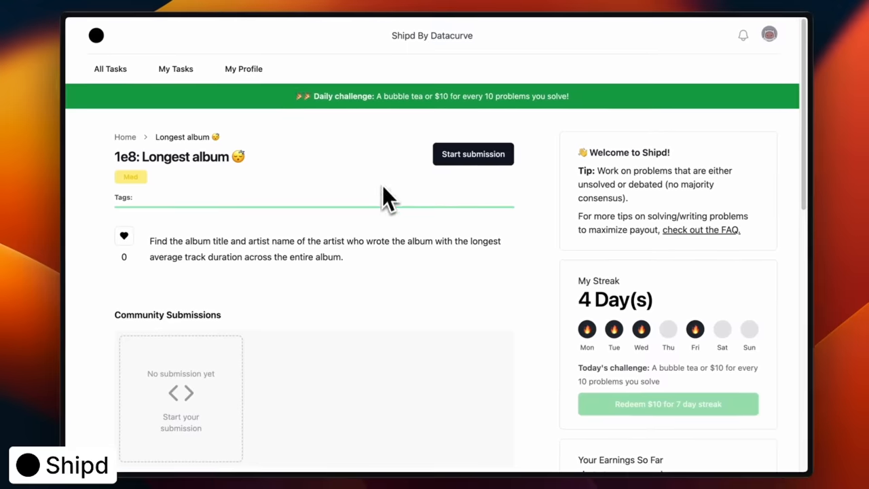
pyautogui.click(473, 153)
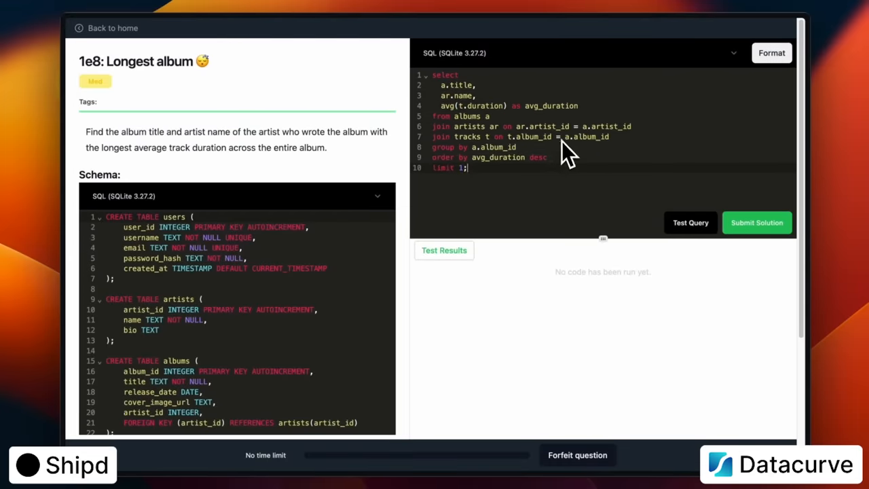
pyautogui.click(690, 223)
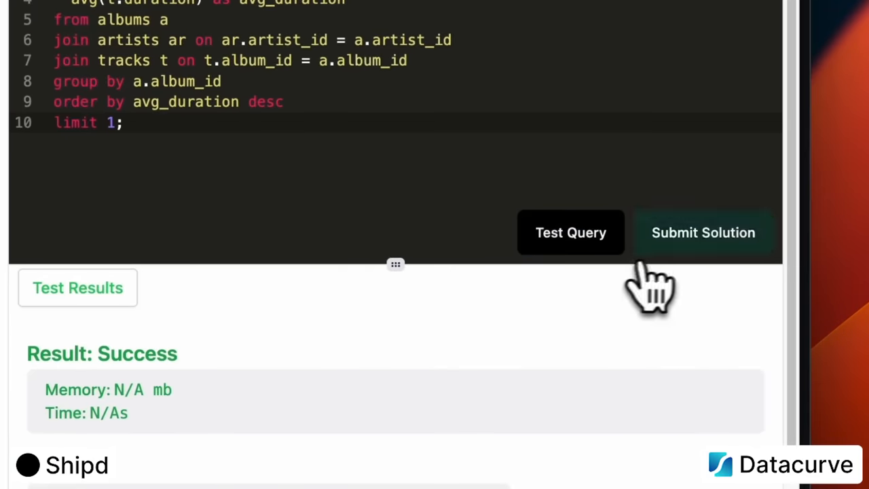
pyautogui.click(704, 232)
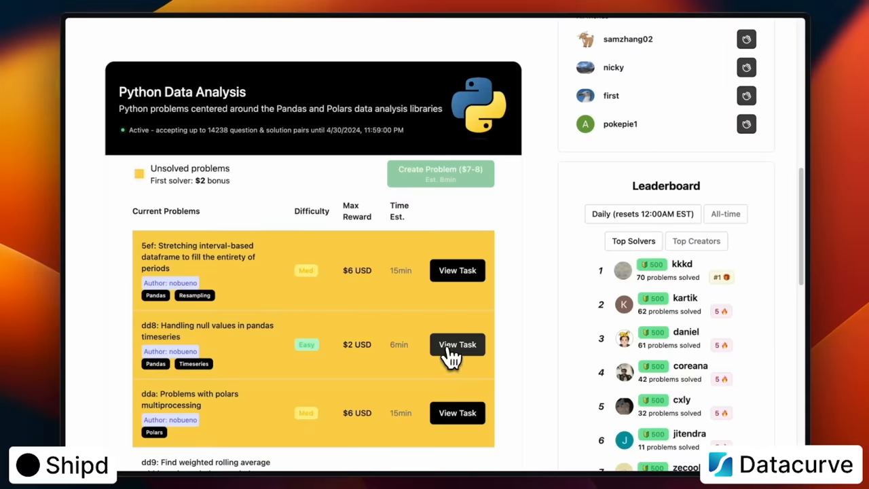
# View the dd8 problem on handling null values in pandas timeseries
pyautogui.click(456, 345)
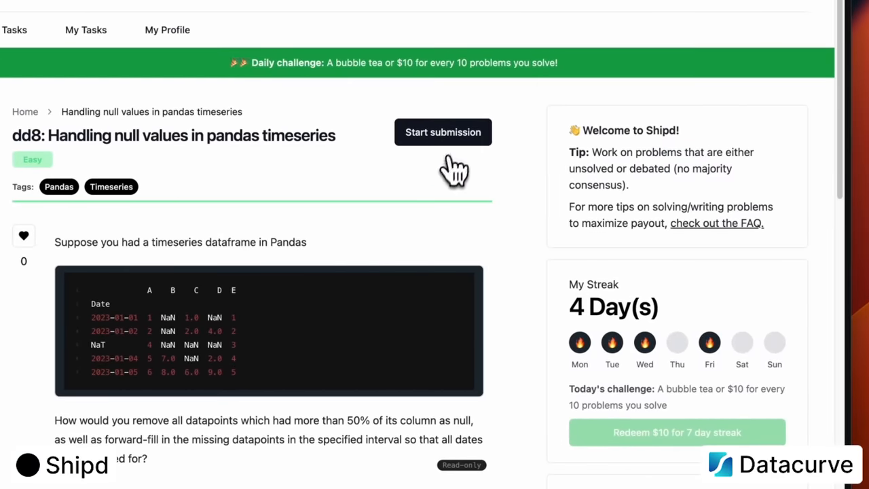
# Write the pandas threshold/dropna/ffill solution for dd8, pass the tests and submit it
pyautogui.click(443, 132)
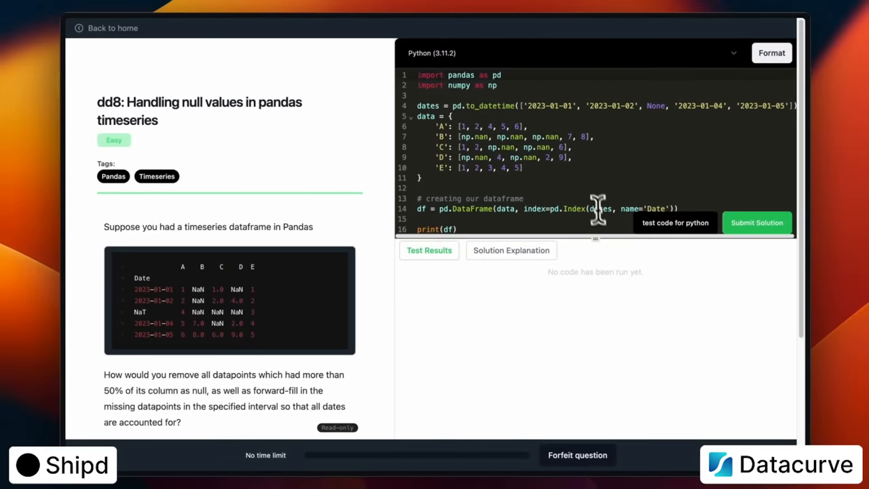
pyautogui.write('threshhold = len(df.columns) - len(df.columns) // 2')
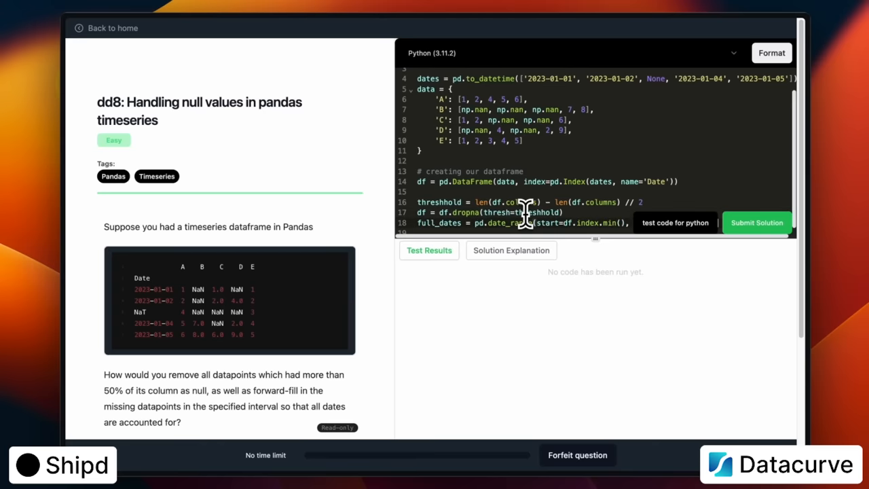
pyautogui.scroll(-3)
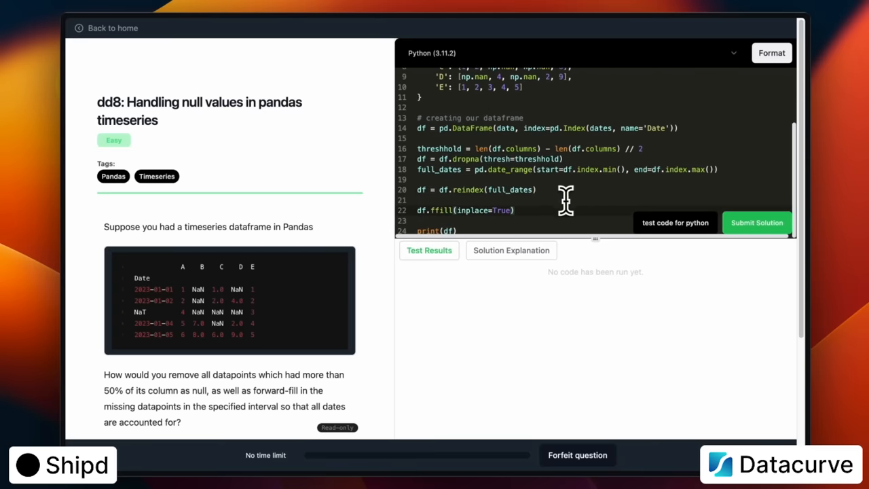
pyautogui.click(511, 250)
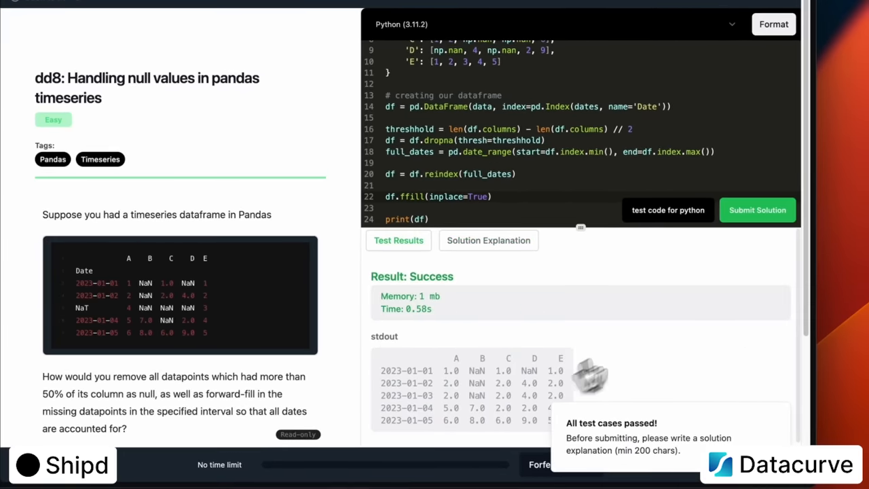
pyautogui.click(758, 209)
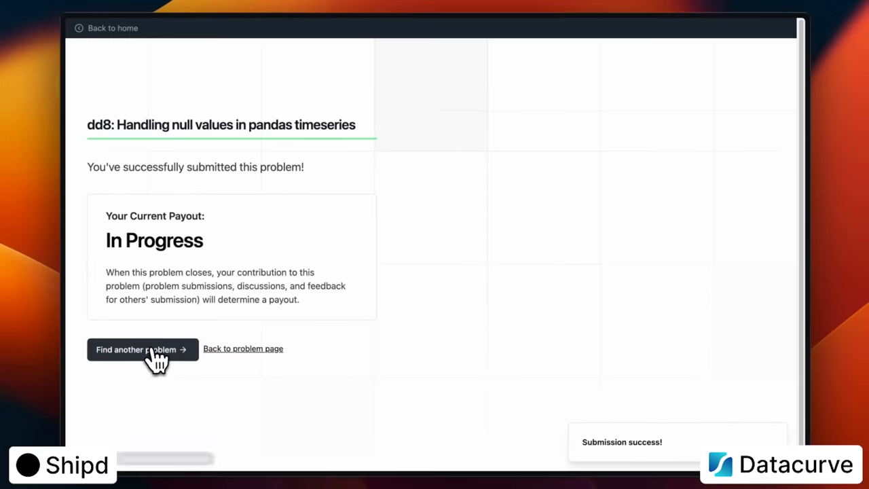
# Look for another problem, then show the My Tasks personal quests overview
pyautogui.click(136, 349)
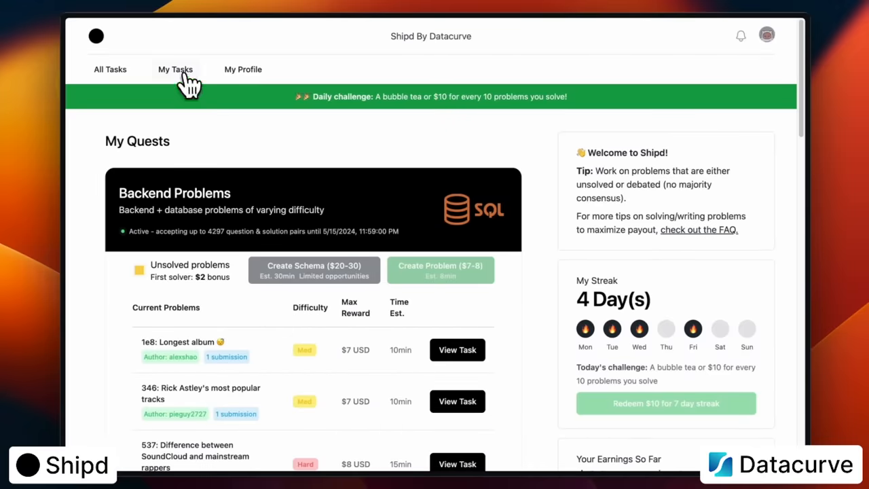
pyautogui.click(175, 69)
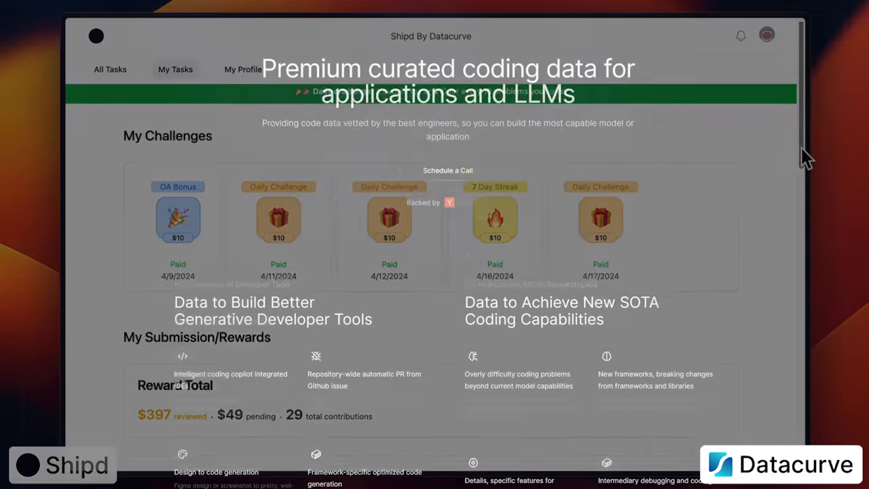
pyautogui.scroll(-3)
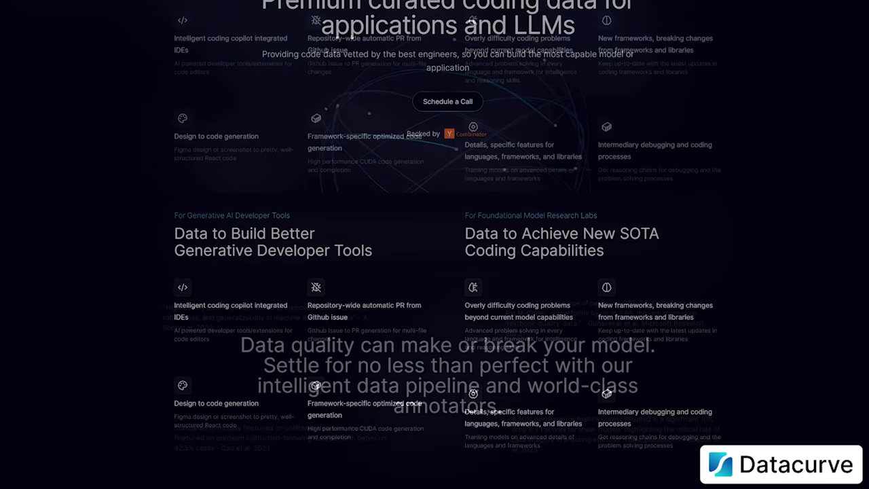
pyautogui.scroll(-3)
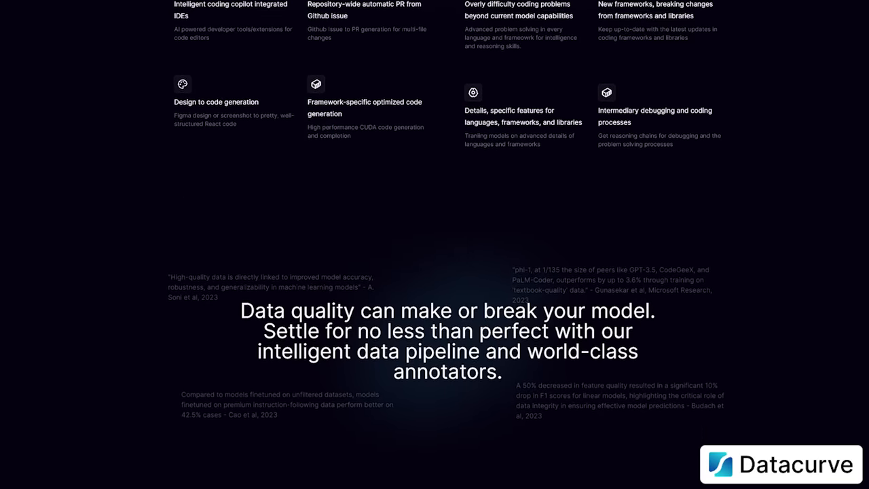